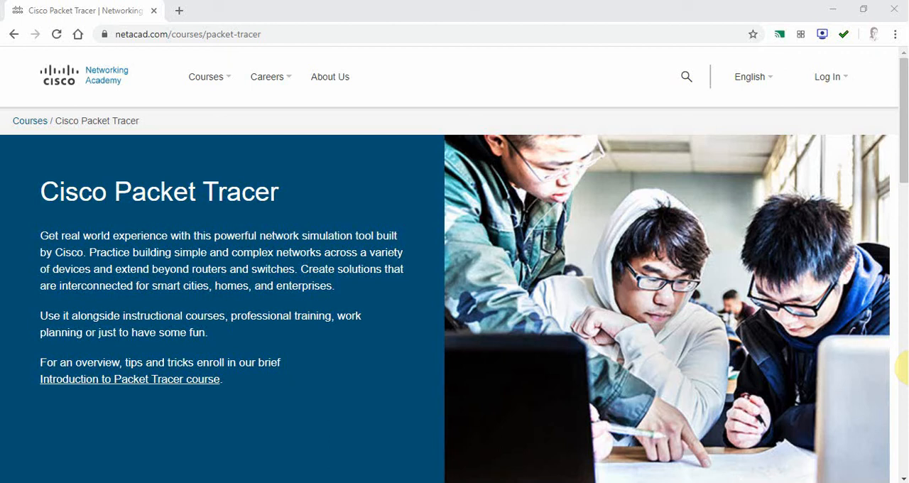
{"action": "mouse_move", "coordinate": [695, 275]}
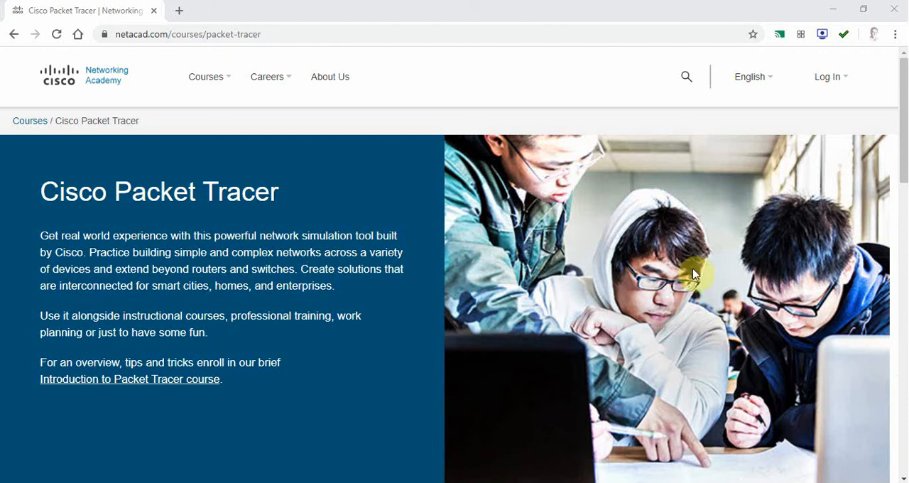
{"action": "mouse_move", "coordinate": [312, 34]}
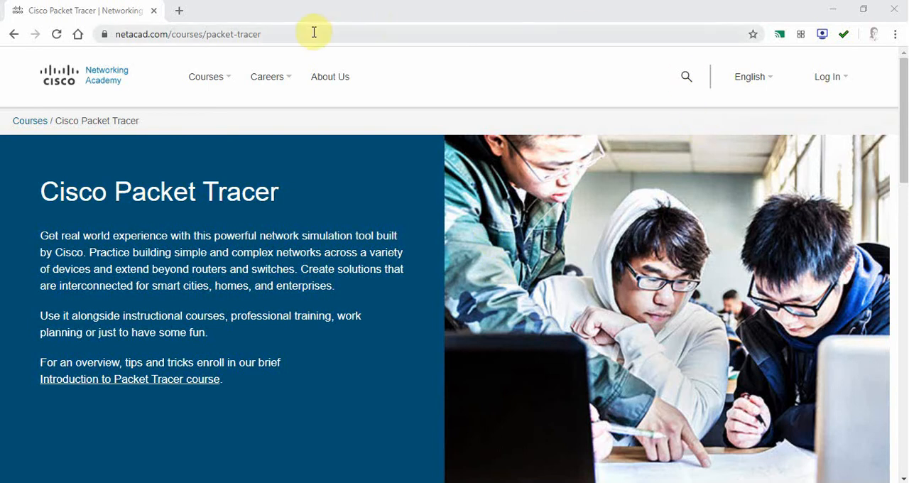
Scroll around the empty logical workspace to look it over.
{"action": "scroll", "scroll_direction": "down", "scroll_amount": 3}
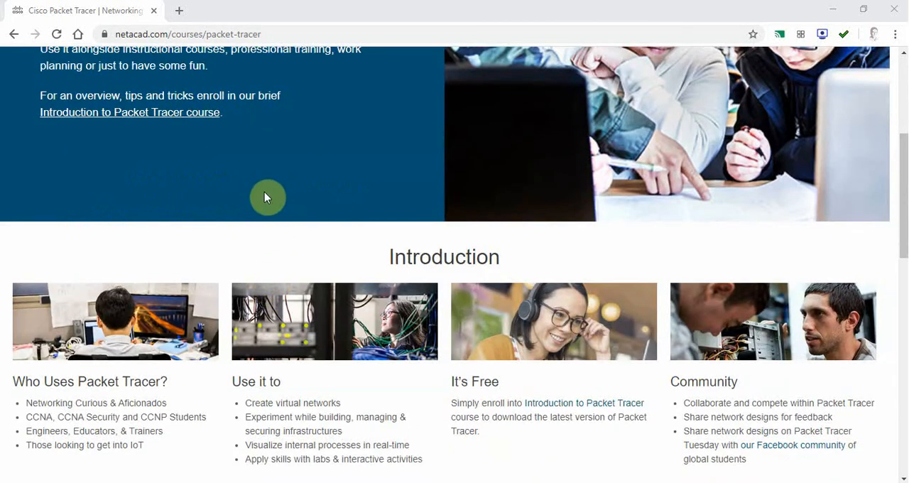
{"action": "scroll", "scroll_direction": "down", "scroll_amount": 3}
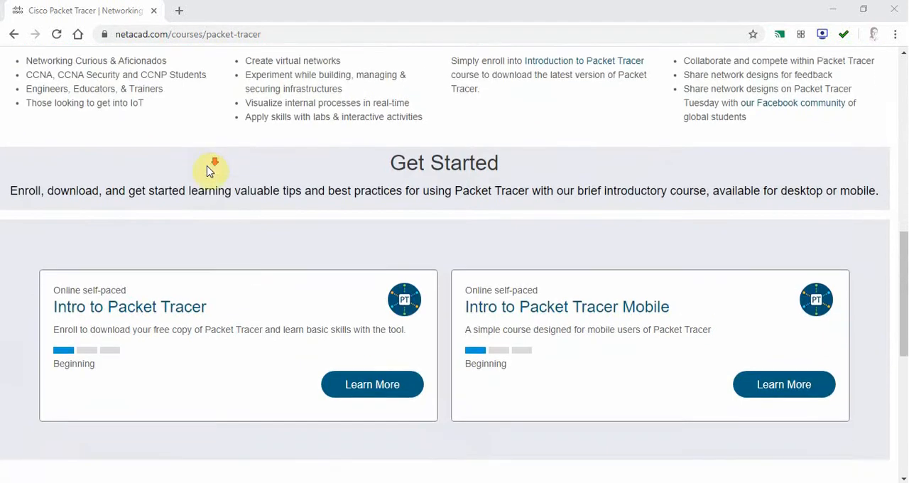
{"action": "scroll", "scroll_direction": "down", "scroll_amount": 3}
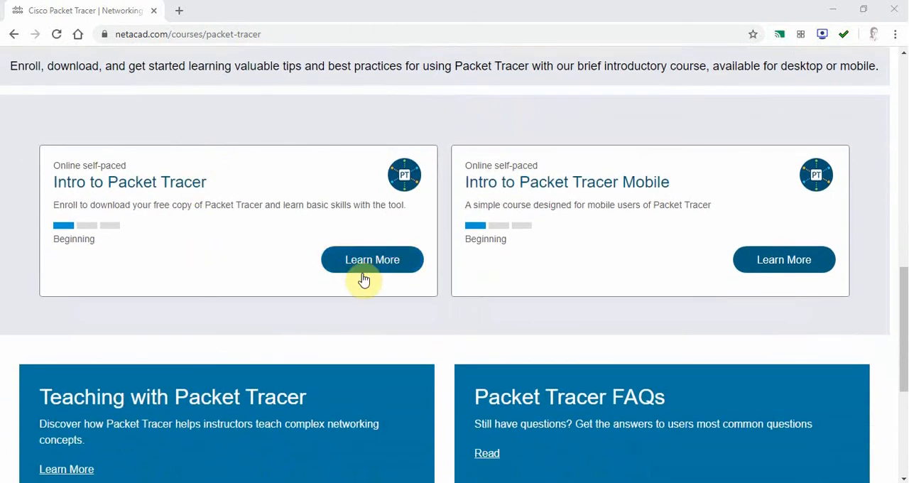
{"action": "mouse_move", "coordinate": [378, 291]}
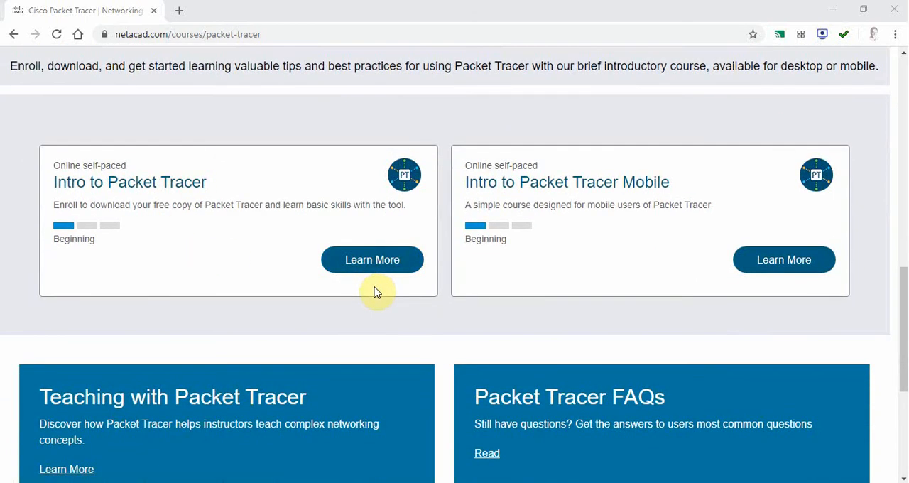
{"action": "mouse_move", "coordinate": [372, 259]}
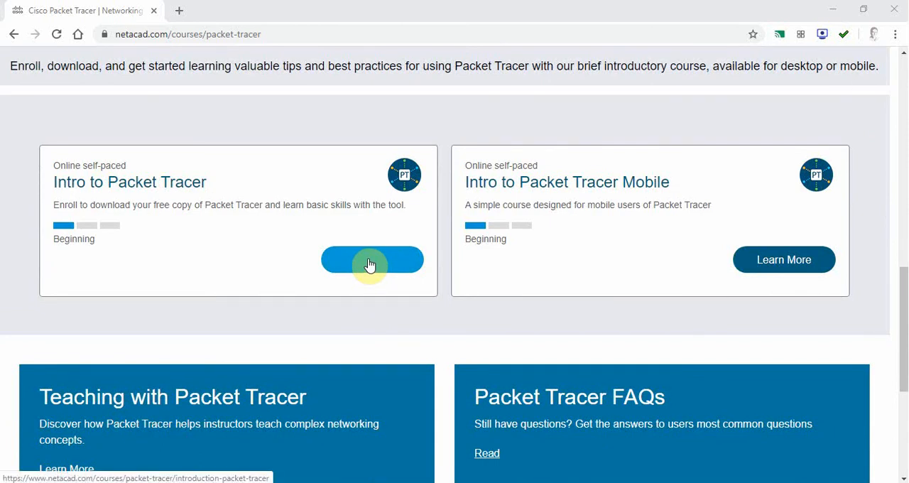
{"action": "mouse_move", "coordinate": [299, 253]}
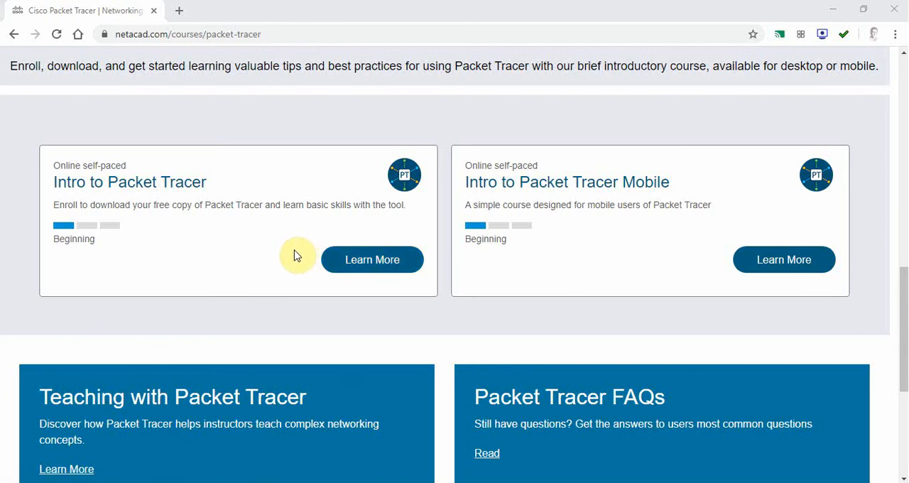
{"action": "mouse_move", "coordinate": [898, 336]}
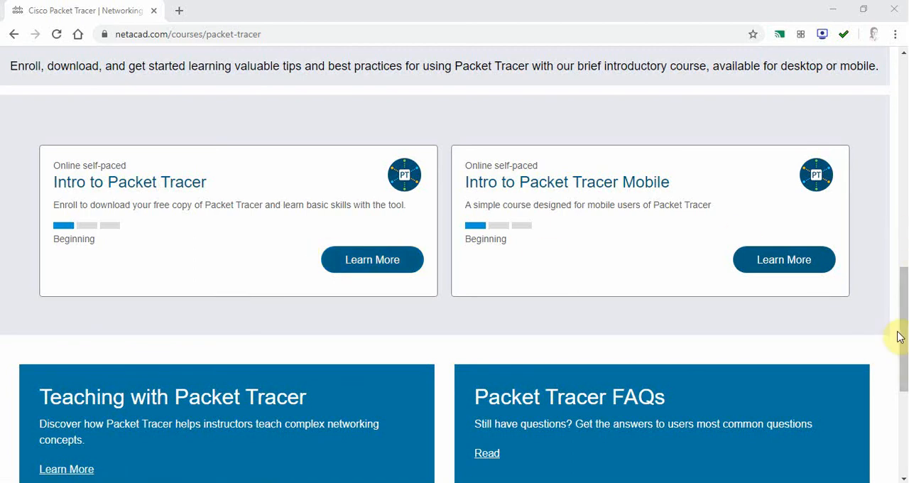
{"action": "scroll", "scroll_direction": "up", "scroll_amount": 3}
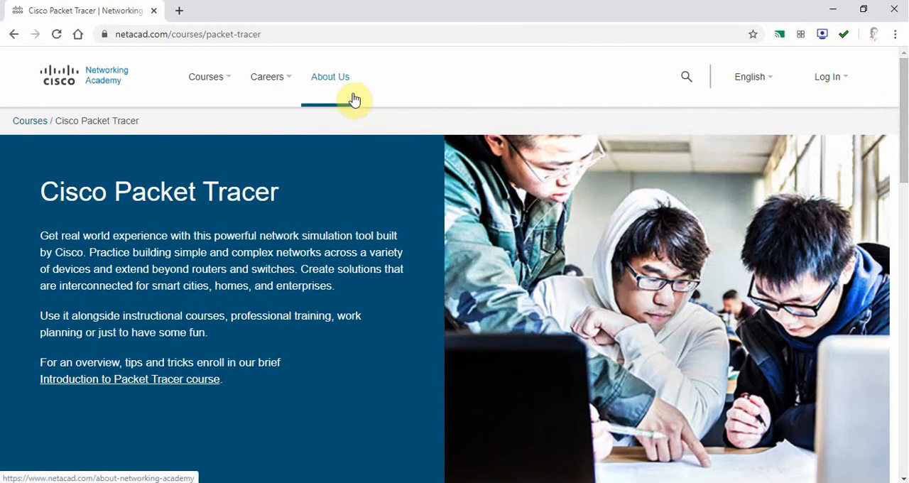
{"action": "mouse_move", "coordinate": [150, 68]}
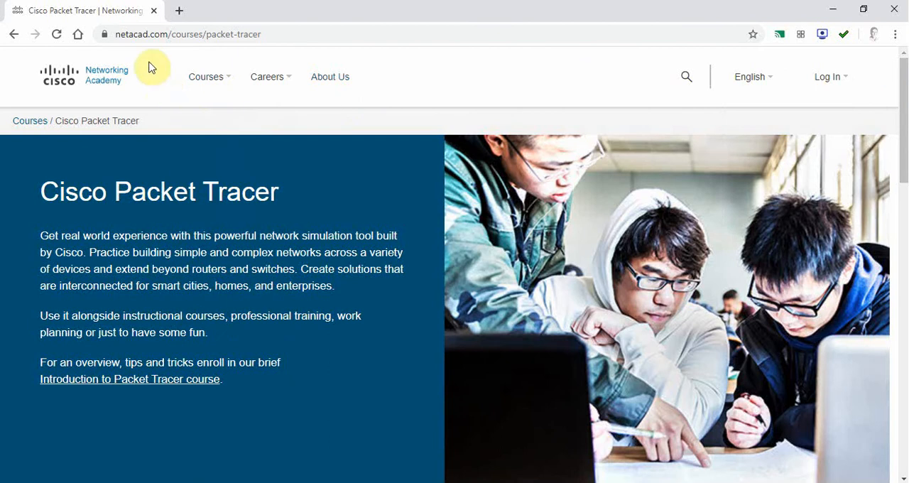
{"action": "mouse_move", "coordinate": [278, 37]}
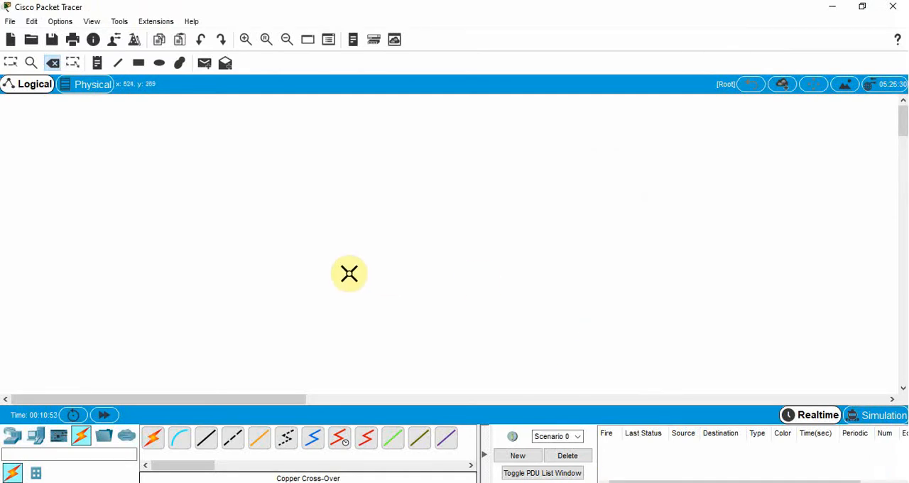
{"action": "mouse_move", "coordinate": [423, 227]}
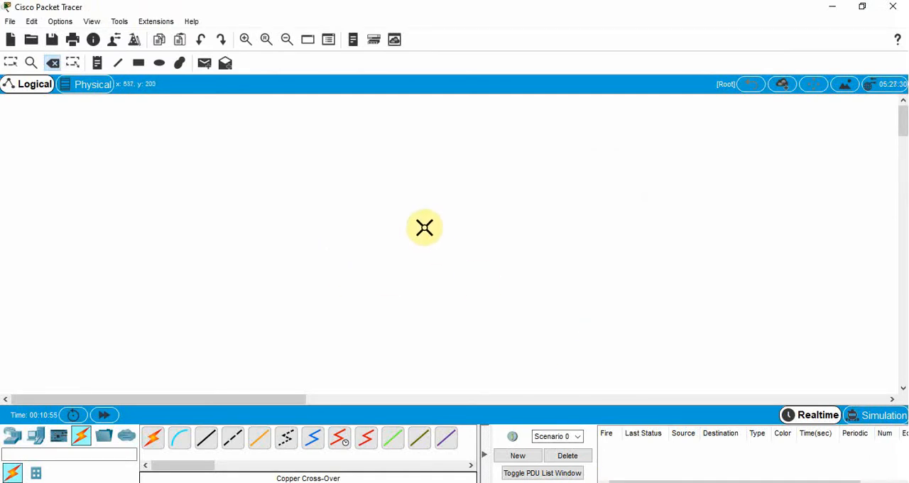
{"action": "mouse_move", "coordinate": [347, 353]}
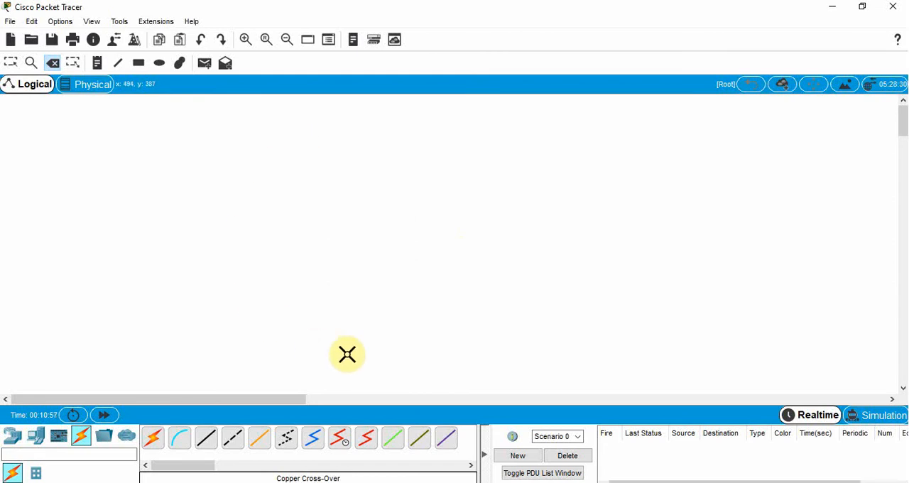
{"action": "mouse_move", "coordinate": [276, 321]}
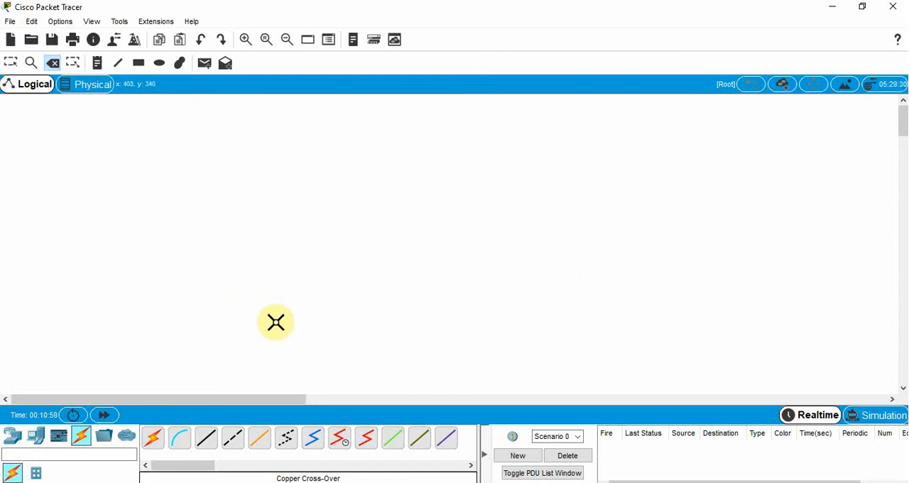
{"action": "mouse_move", "coordinate": [490, 281]}
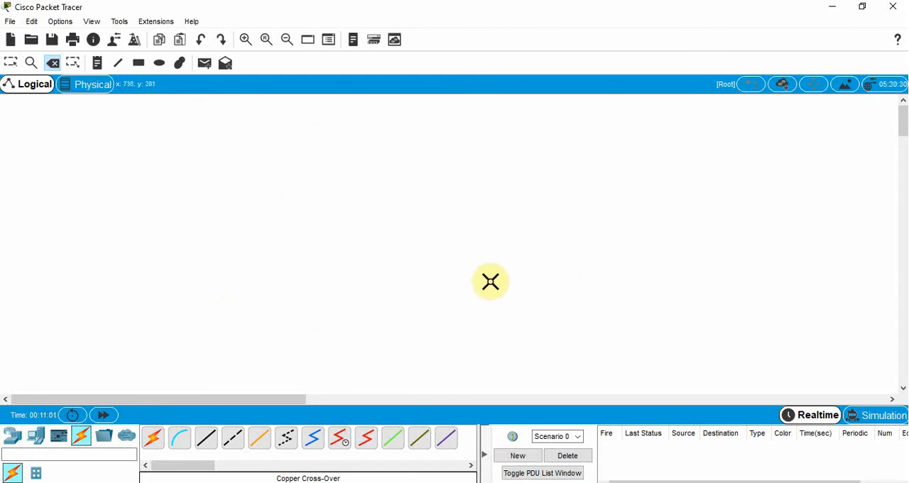
{"action": "mouse_move", "coordinate": [434, 239]}
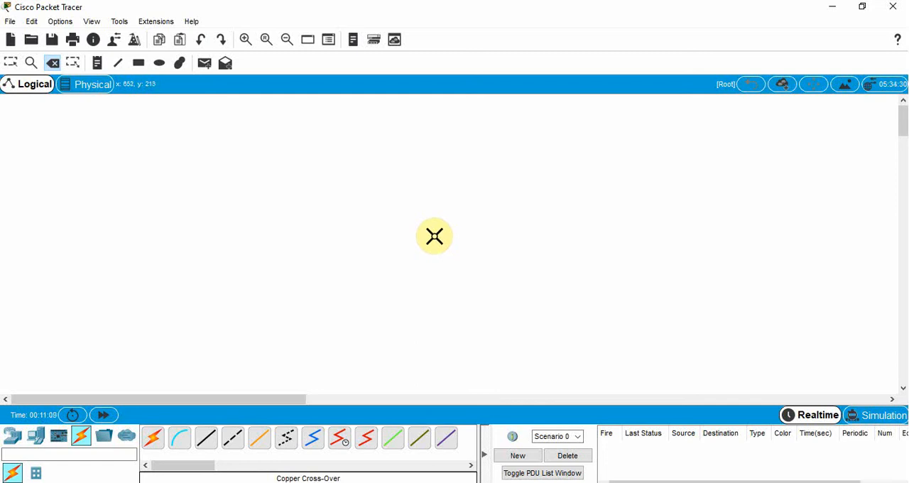
{"action": "mouse_move", "coordinate": [443, 227]}
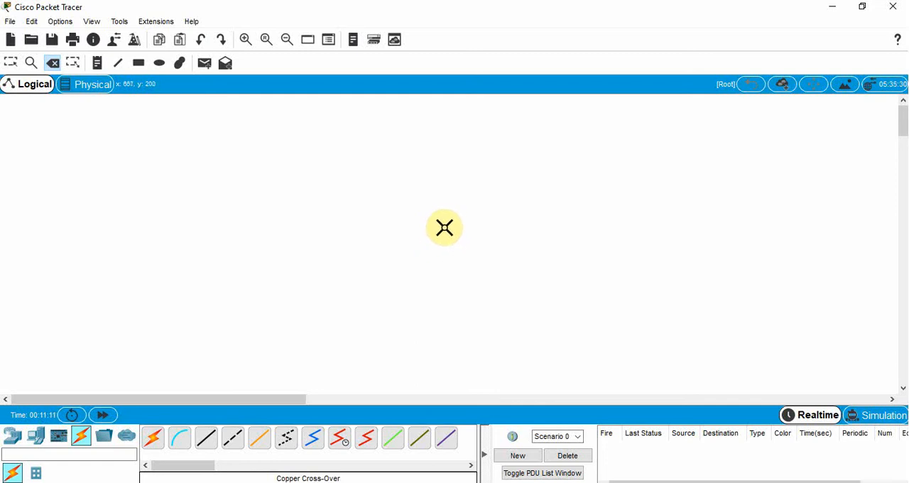
{"action": "mouse_move", "coordinate": [406, 240]}
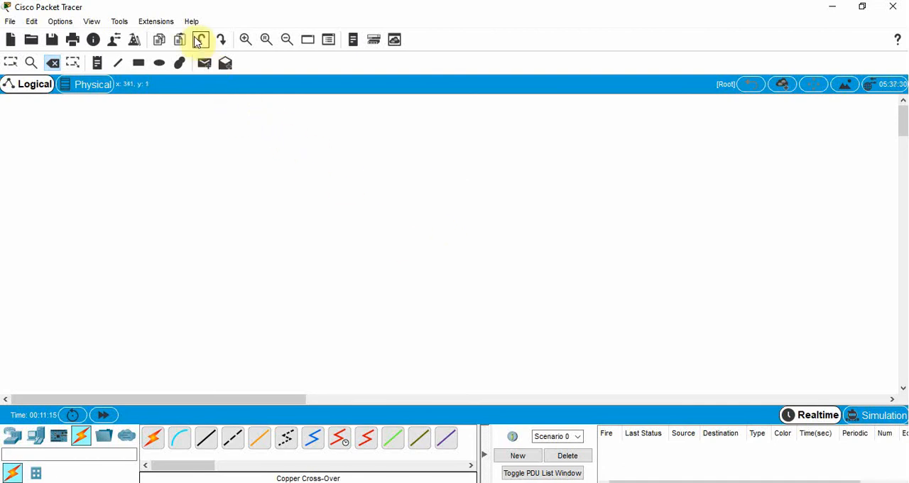
Check the Packet Tracer 7.3 version in Help > About, then switch the workspace into Simulation mode.
{"action": "left_click", "coordinate": [191, 20]}
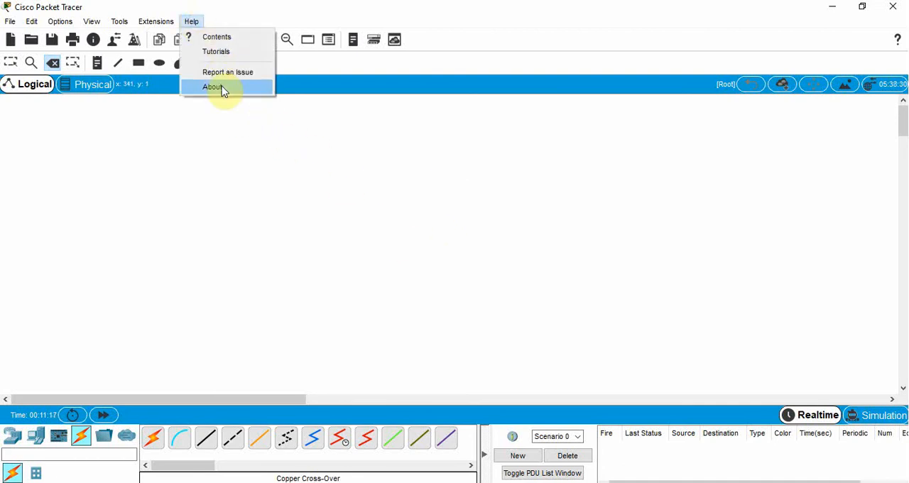
{"action": "left_click", "coordinate": [212, 86]}
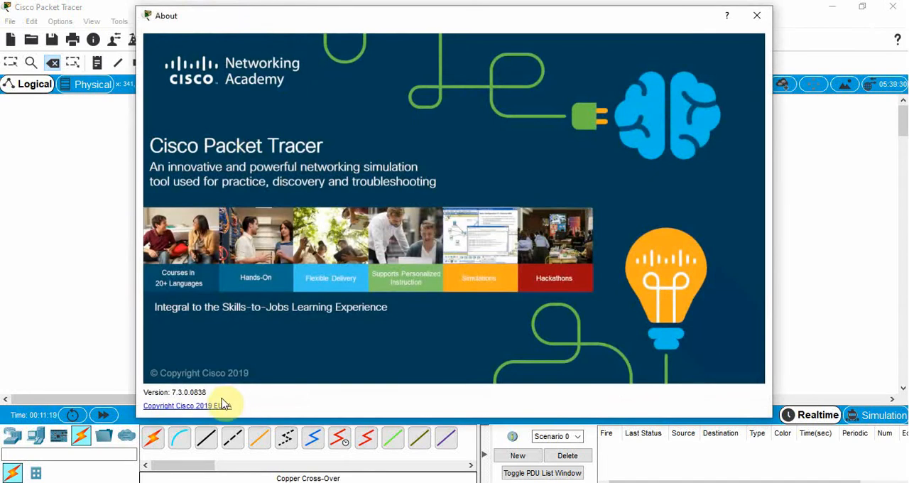
{"action": "mouse_move", "coordinate": [213, 404]}
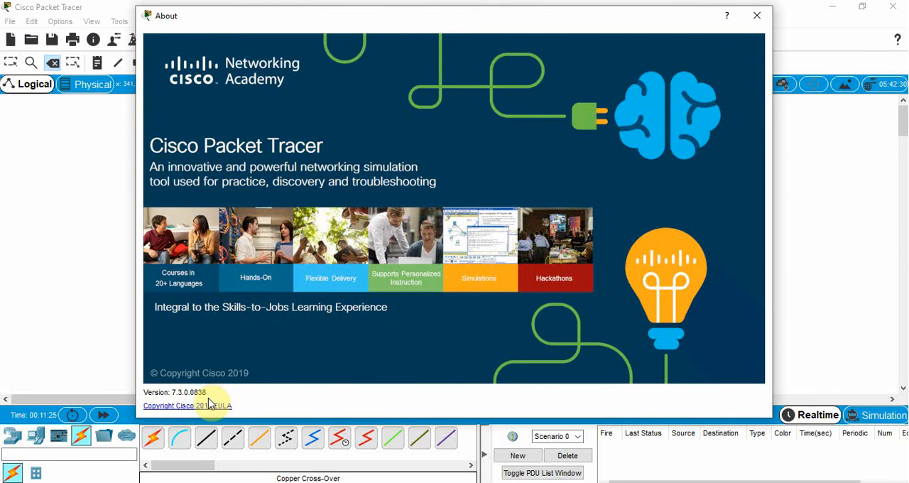
{"action": "mouse_move", "coordinate": [335, 370]}
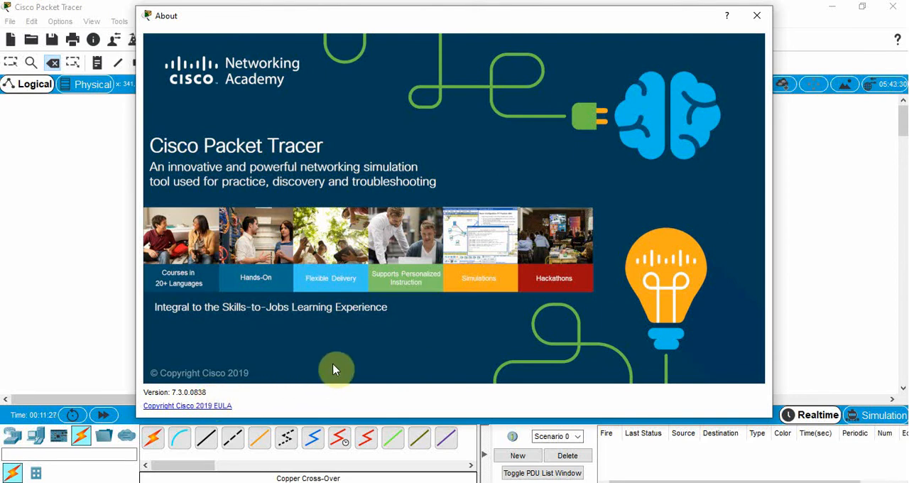
{"action": "mouse_move", "coordinate": [652, 301]}
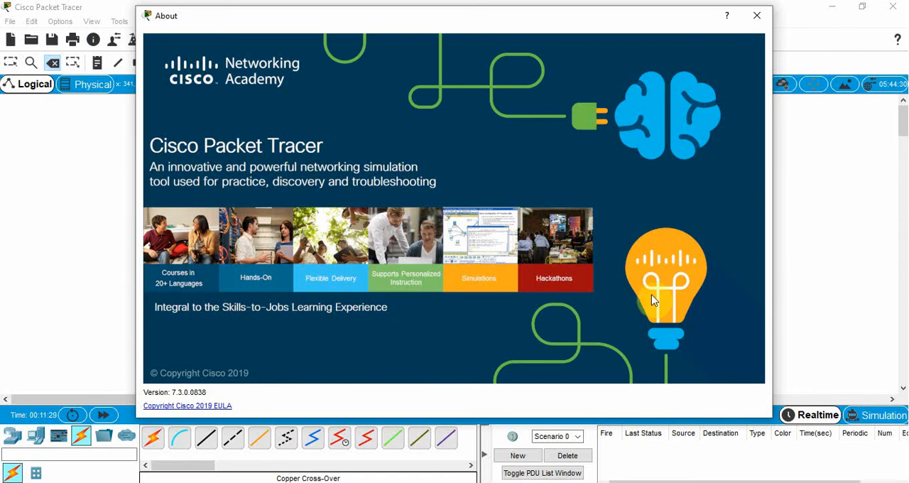
{"action": "mouse_move", "coordinate": [735, 111]}
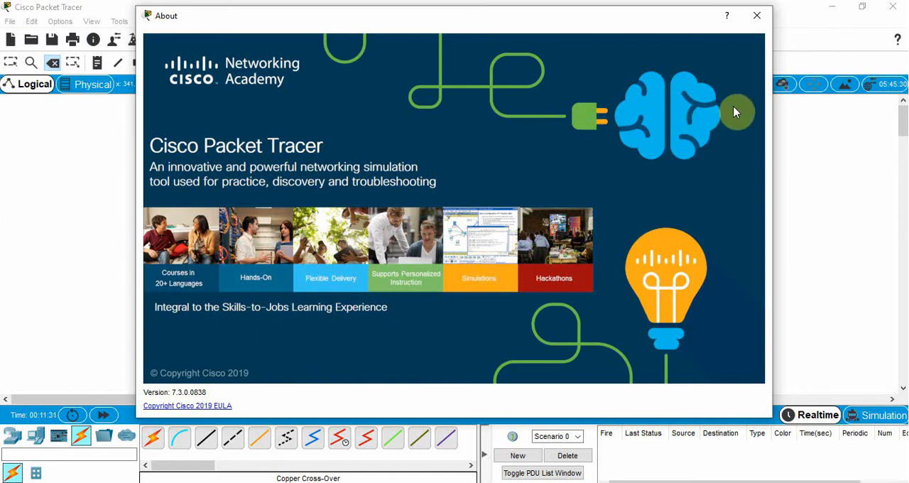
{"action": "left_click", "coordinate": [755, 14]}
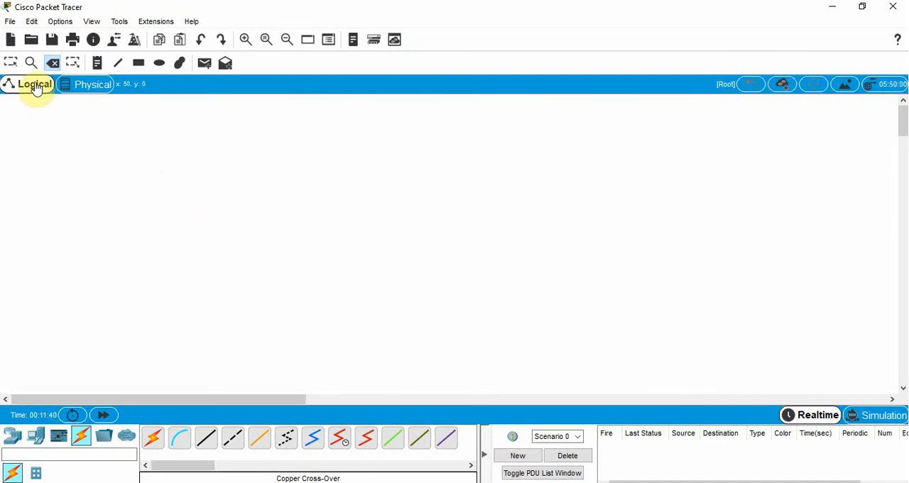
{"action": "mouse_move", "coordinate": [34, 84]}
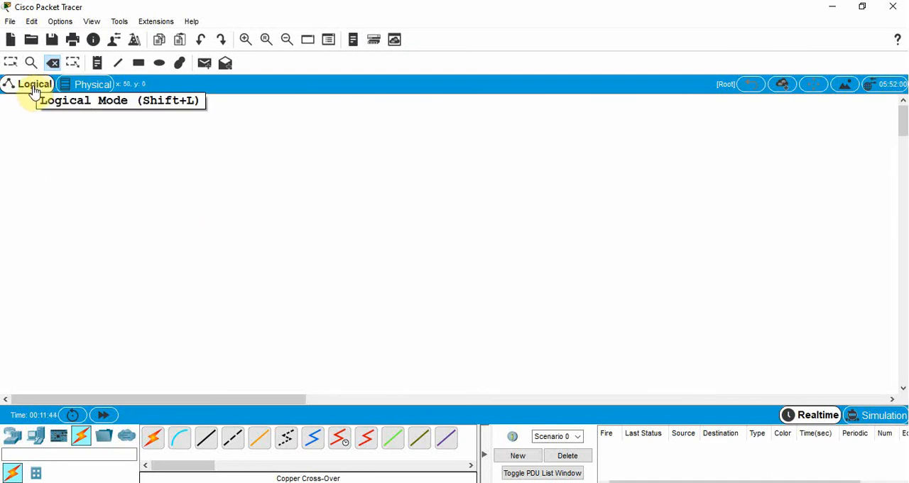
{"action": "mouse_move", "coordinate": [612, 241]}
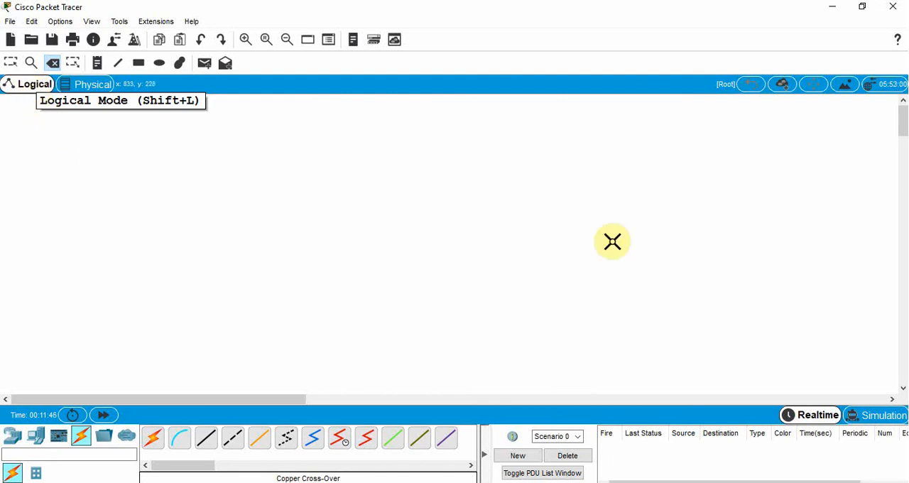
{"action": "mouse_move", "coordinate": [713, 111]}
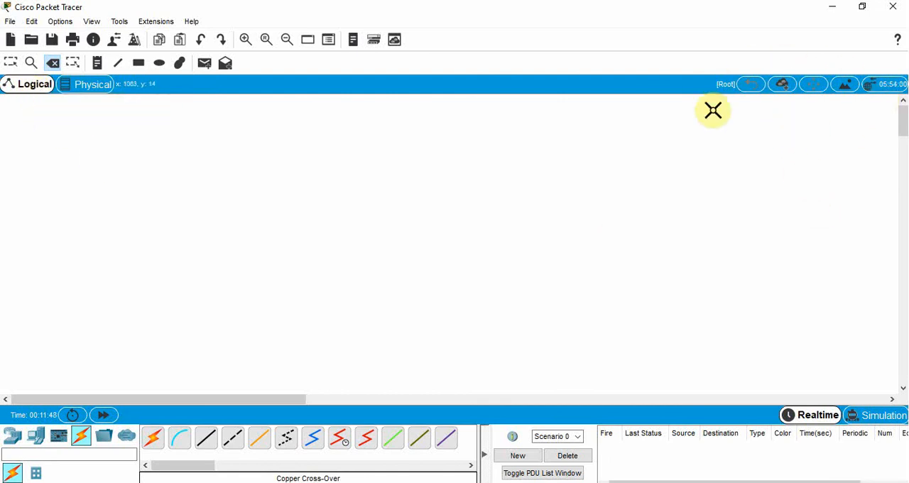
{"action": "mouse_move", "coordinate": [596, 297]}
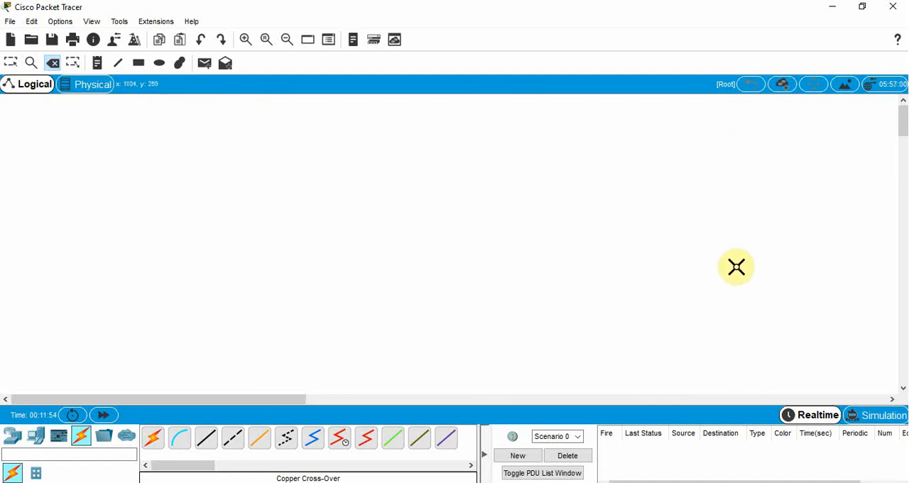
{"action": "mouse_move", "coordinate": [813, 333]}
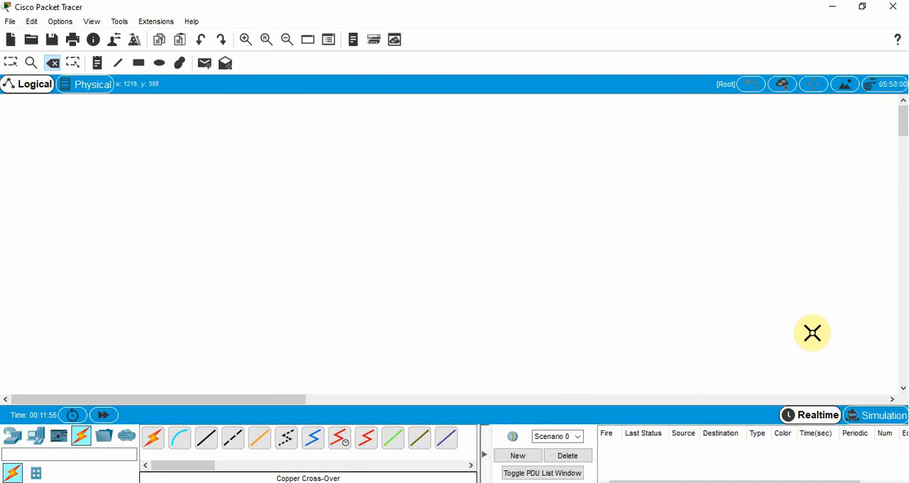
{"action": "mouse_move", "coordinate": [815, 383]}
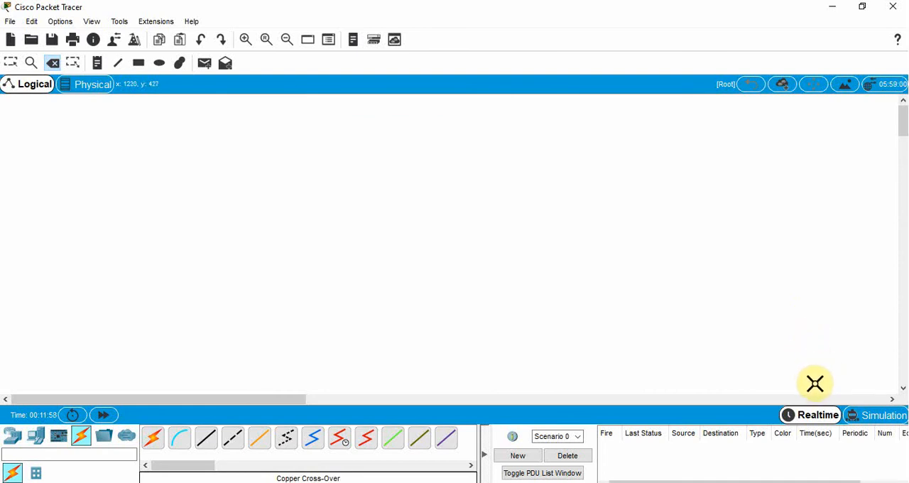
{"action": "mouse_move", "coordinate": [819, 415]}
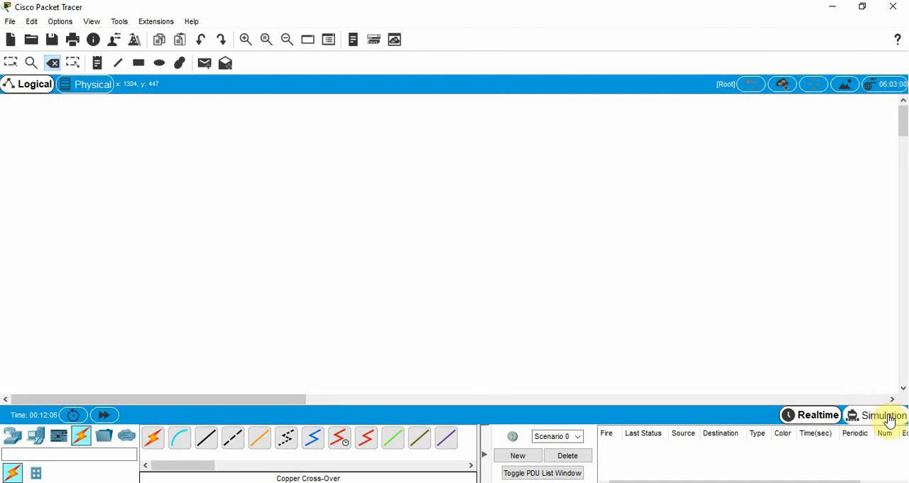
{"action": "mouse_move", "coordinate": [764, 356]}
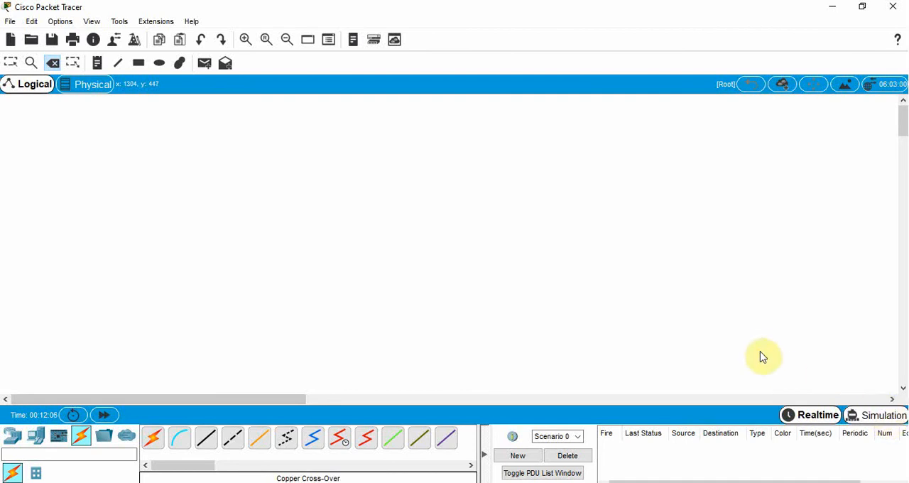
{"action": "left_click", "coordinate": [875, 415]}
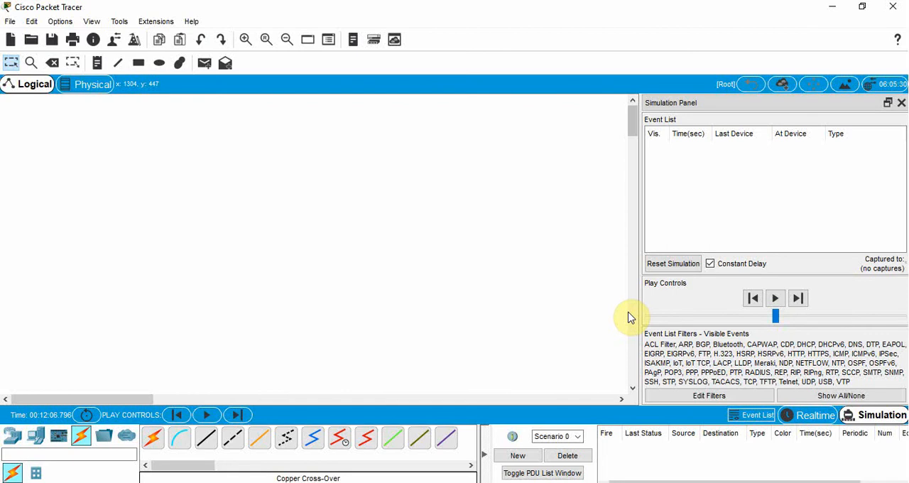
{"action": "mouse_move", "coordinate": [614, 296]}
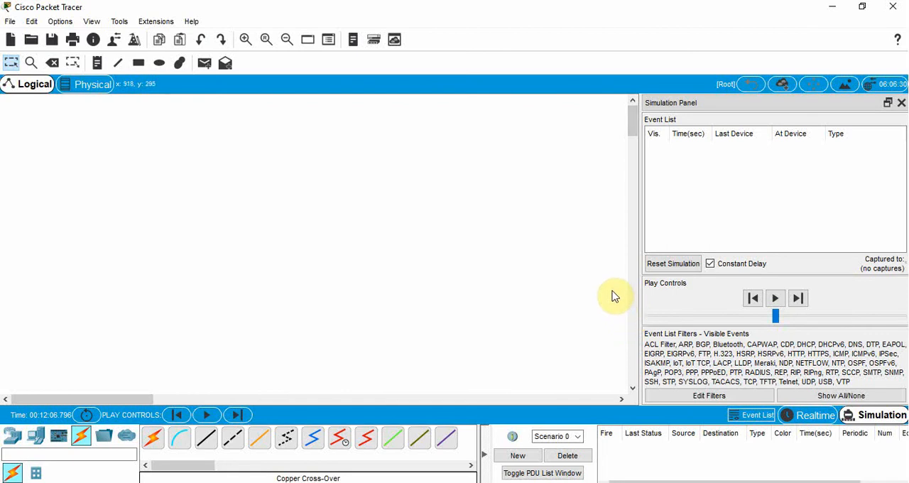
{"action": "mouse_move", "coordinate": [778, 426]}
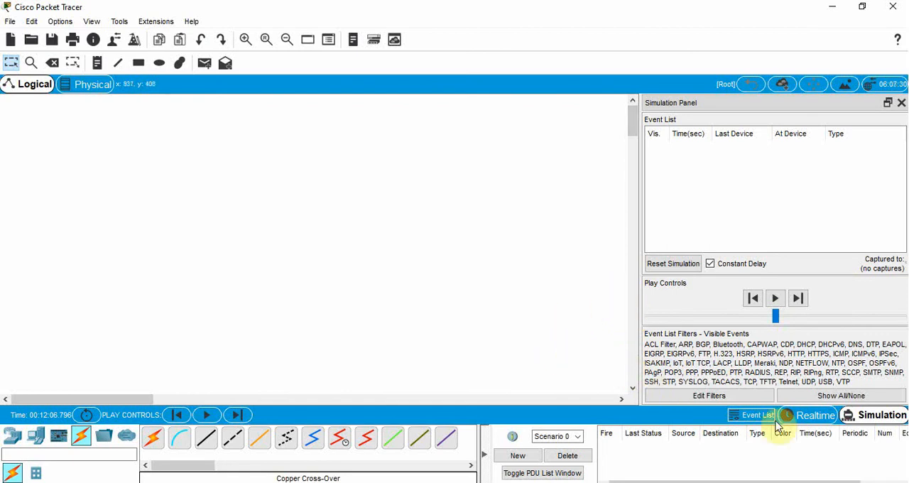
Return the workspace to Realtime mode, dismissing the simulation panel.
{"action": "left_click", "coordinate": [815, 415]}
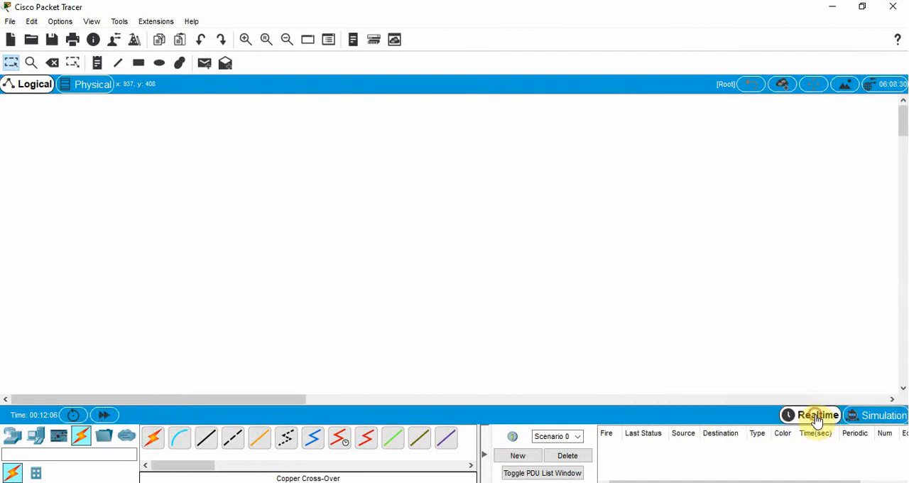
{"action": "mouse_move", "coordinate": [881, 414]}
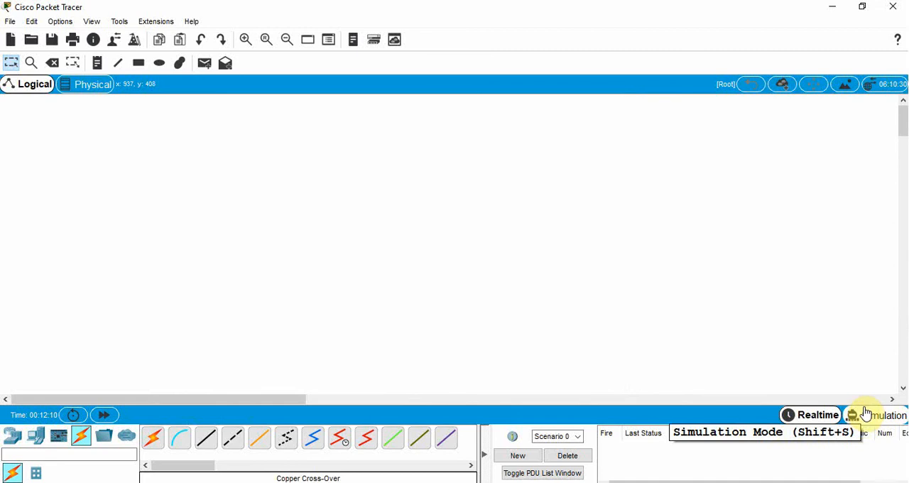
{"action": "mouse_move", "coordinate": [313, 318]}
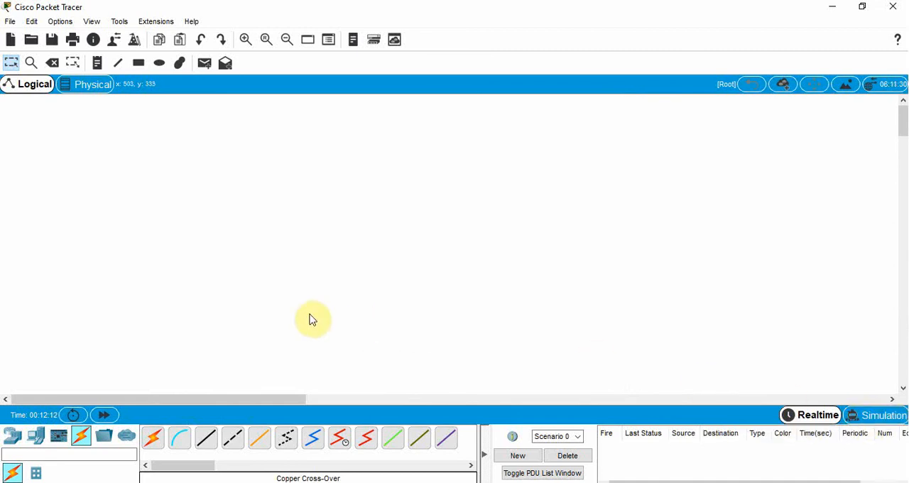
{"action": "mouse_move", "coordinate": [12, 435]}
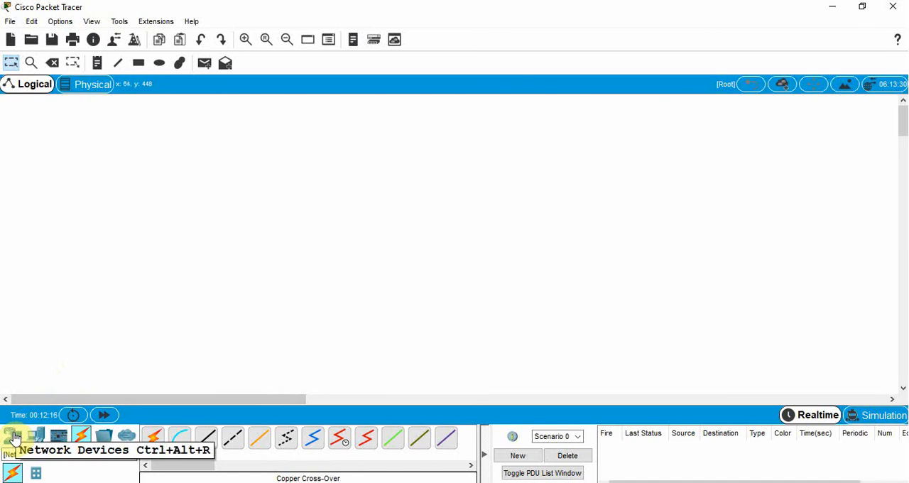
Show the Network Devices routers (4331, 4321, 1941, 2901, 2911) in the device library.
{"action": "left_click", "coordinate": [11, 435]}
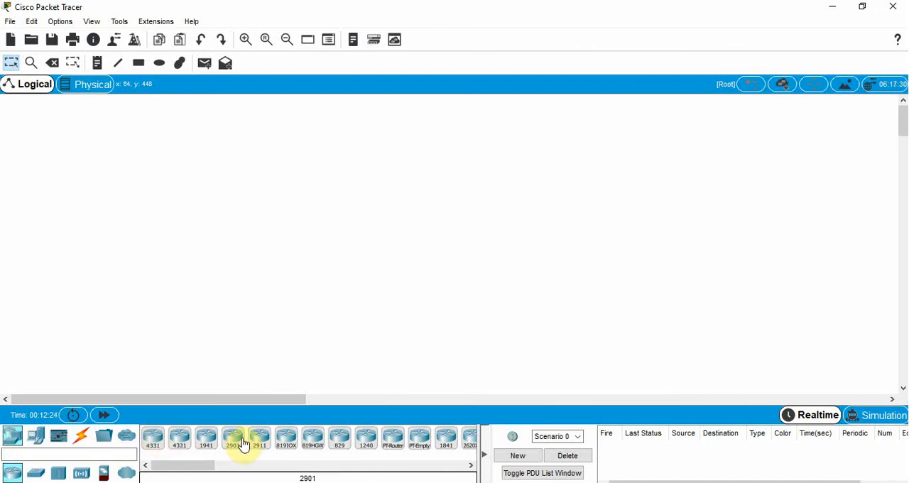
{"action": "mouse_move", "coordinate": [367, 437]}
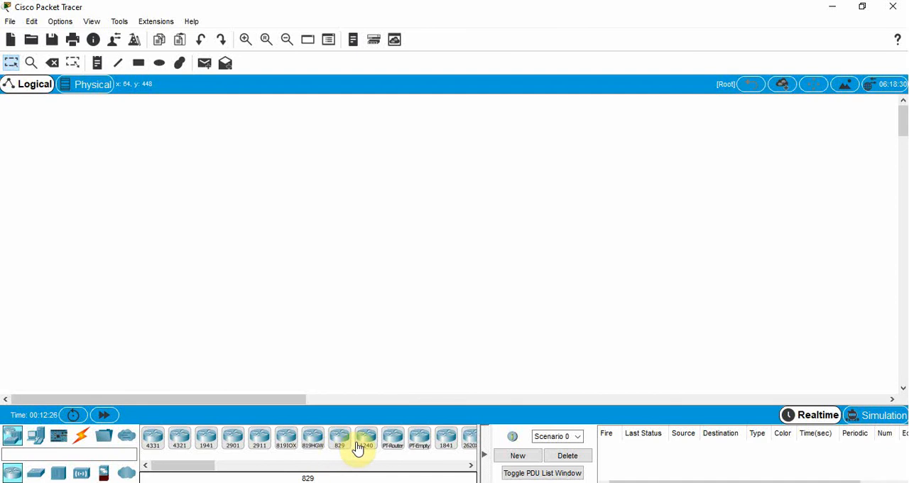
{"action": "mouse_move", "coordinate": [179, 438]}
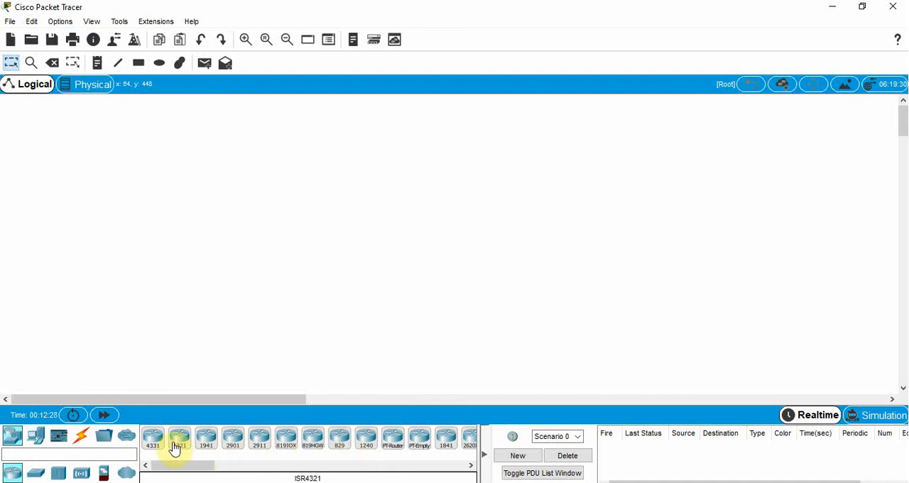
Browse the End Devices category, then the Components category with MCU board, SBC board and Thing.
{"action": "left_click", "coordinate": [35, 435]}
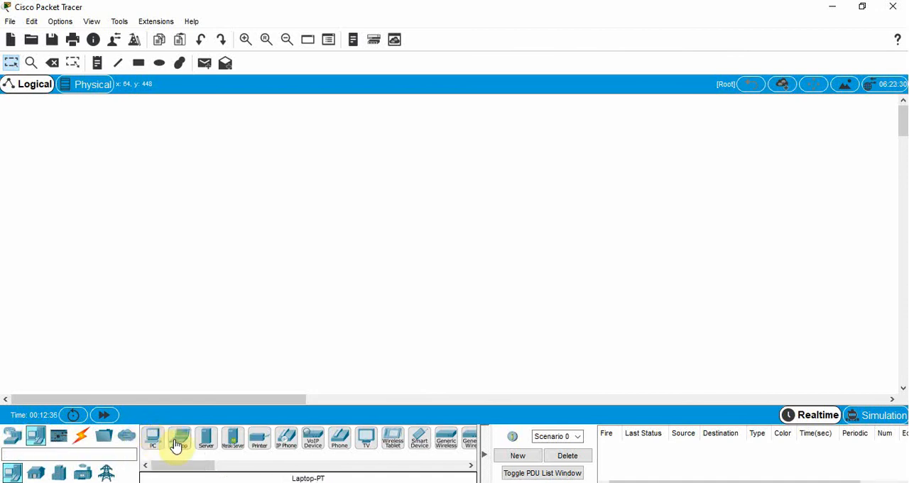
{"action": "mouse_move", "coordinate": [204, 438]}
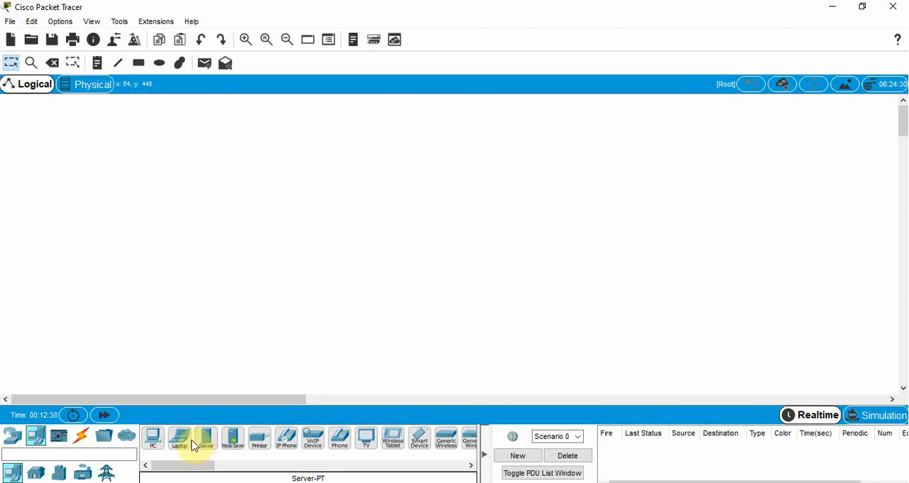
{"action": "left_click", "coordinate": [58, 435]}
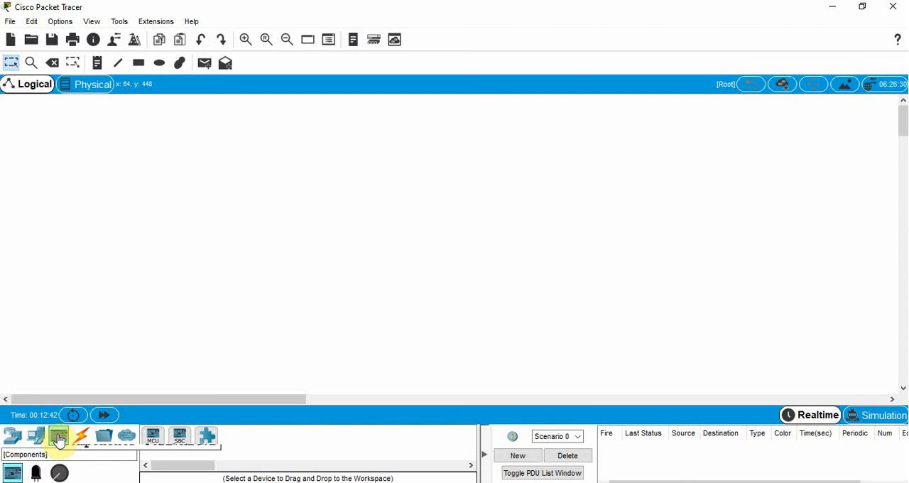
{"action": "mouse_move", "coordinate": [58, 435]}
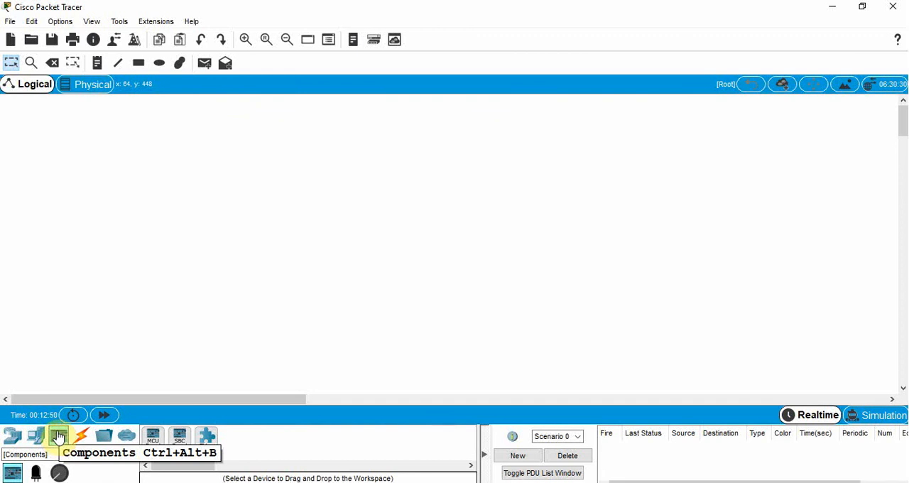
{"action": "left_click", "coordinate": [58, 435]}
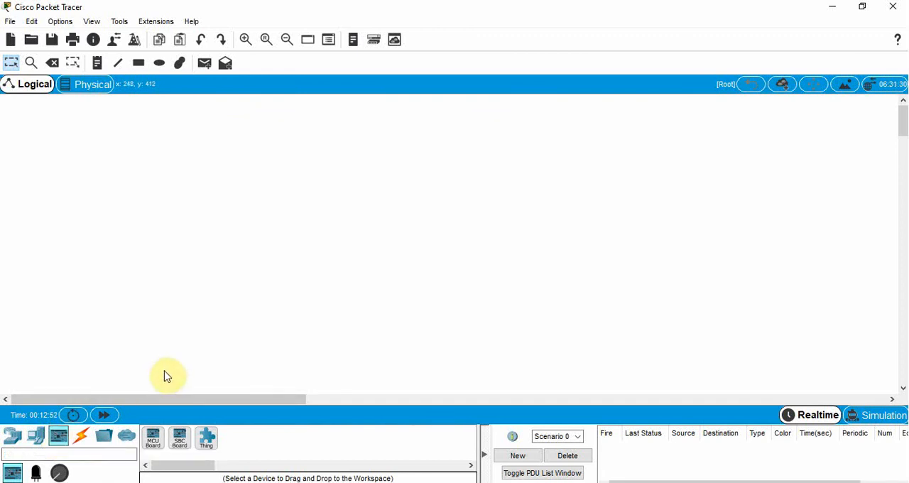
Show the Connections category listing the available cable types.
{"action": "left_click", "coordinate": [80, 436]}
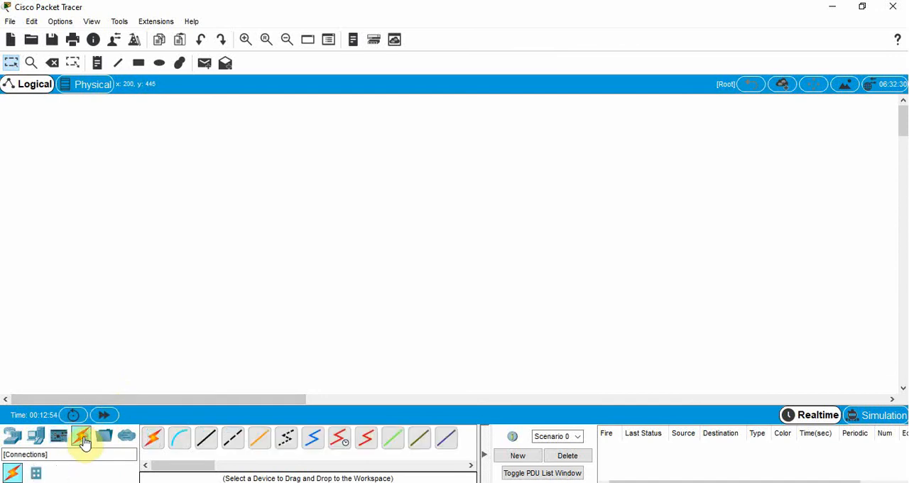
{"action": "mouse_move", "coordinate": [81, 436]}
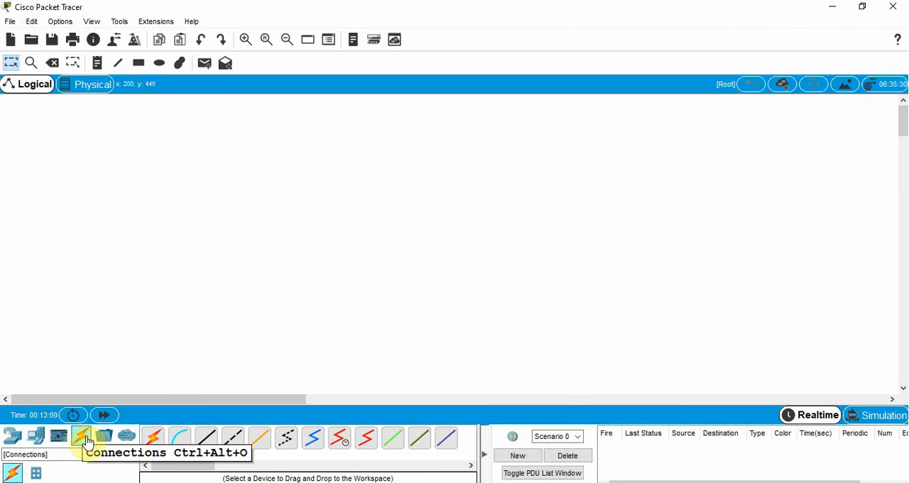
{"action": "mouse_move", "coordinate": [307, 338]}
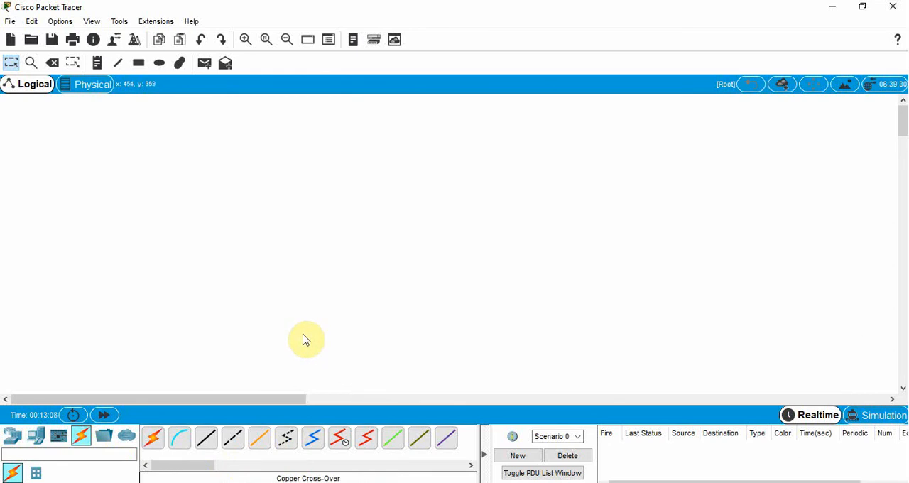
{"action": "mouse_move", "coordinate": [297, 331]}
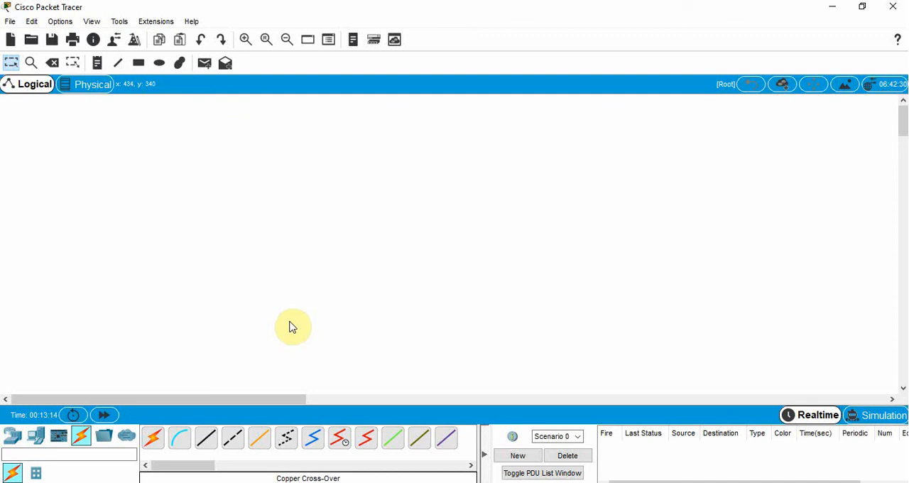
{"action": "mouse_move", "coordinate": [298, 327]}
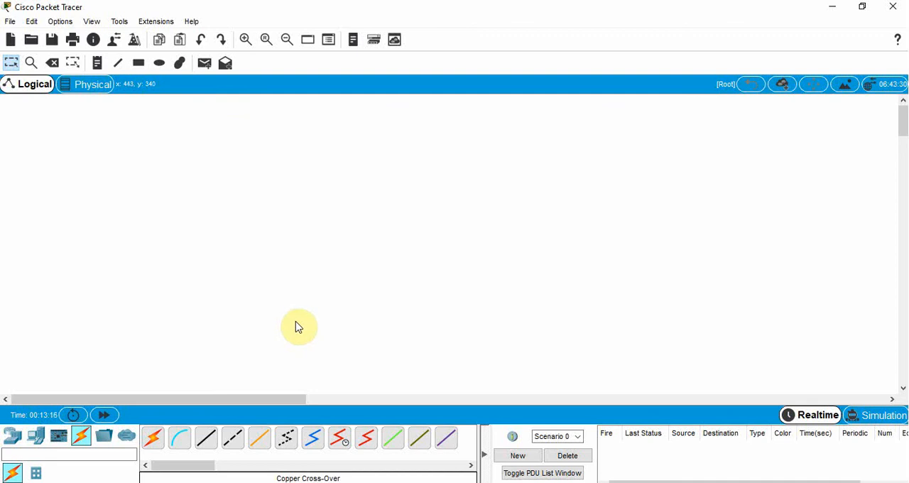